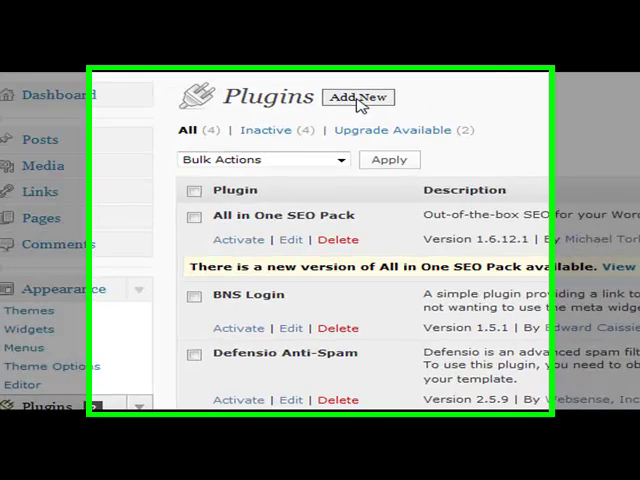
# - Search the Add New plugin directory for 'fast secure', listing Fast Secure Contact Form first
pyautogui.click(358, 96)
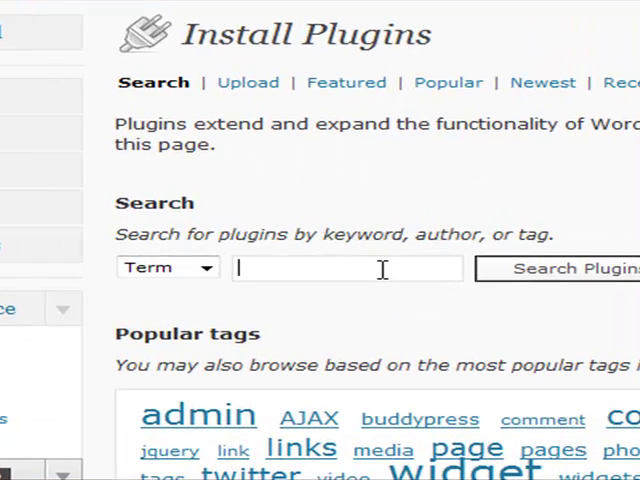
pyautogui.write('fast secure')
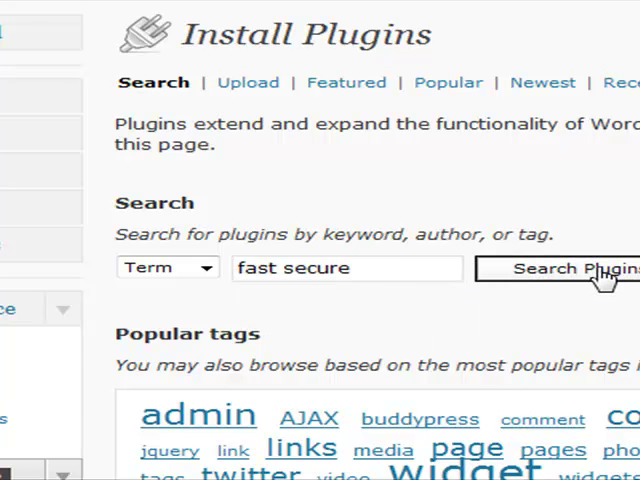
pyautogui.click(556, 268)
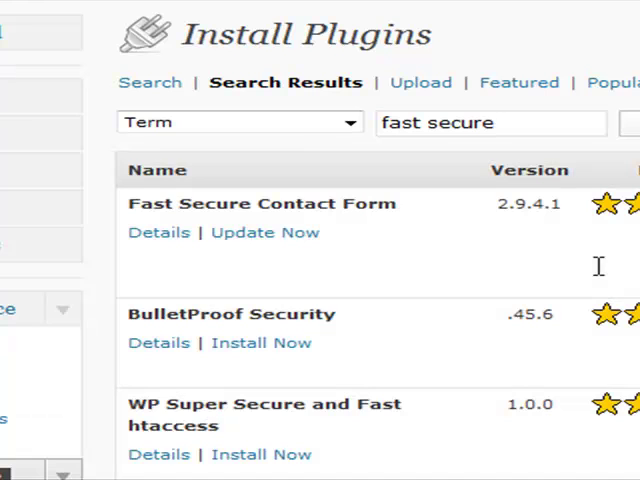
pyautogui.moveTo(530, 340)
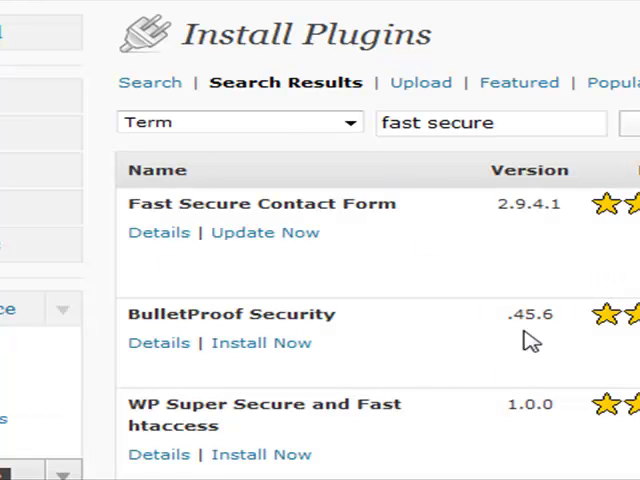
pyautogui.moveTo(484, 196)
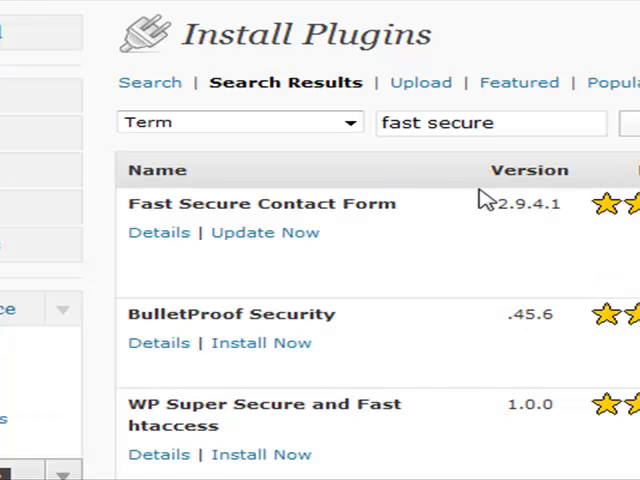
pyautogui.moveTo(278, 256)
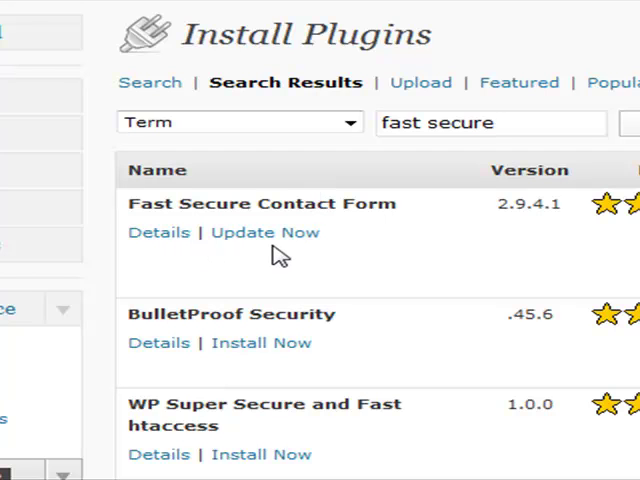
pyautogui.moveTo(316, 252)
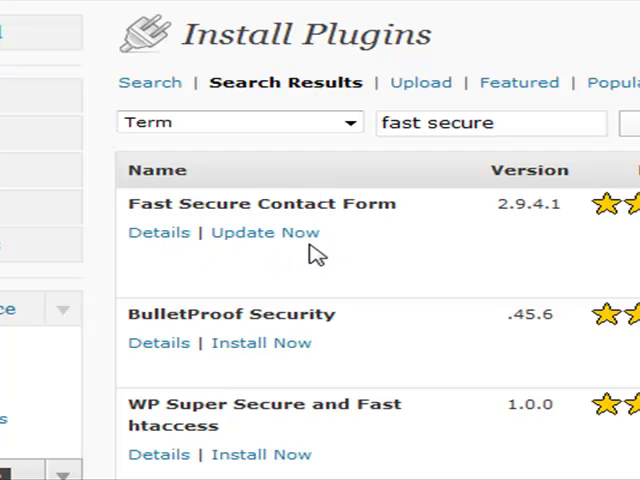
pyautogui.moveTo(316, 260)
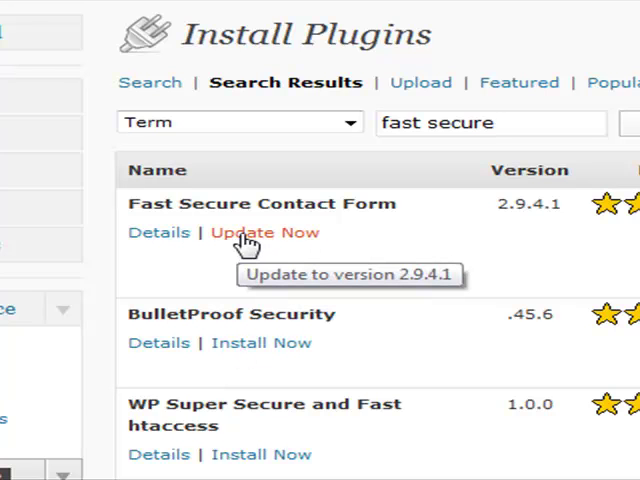
# - Update Fast Secure Contact Form to 2.9.4.1, activate it and reach its options page
pyautogui.click(264, 232)
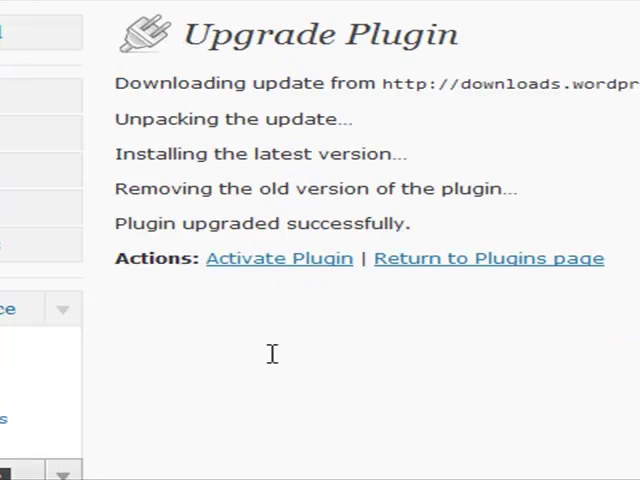
pyautogui.moveTo(318, 284)
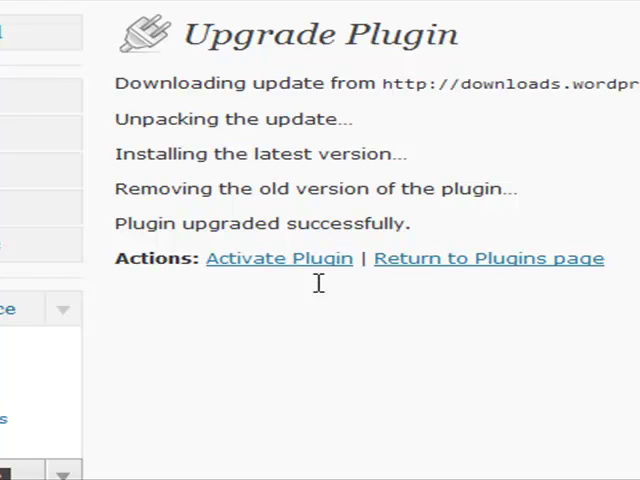
pyautogui.moveTo(278, 256)
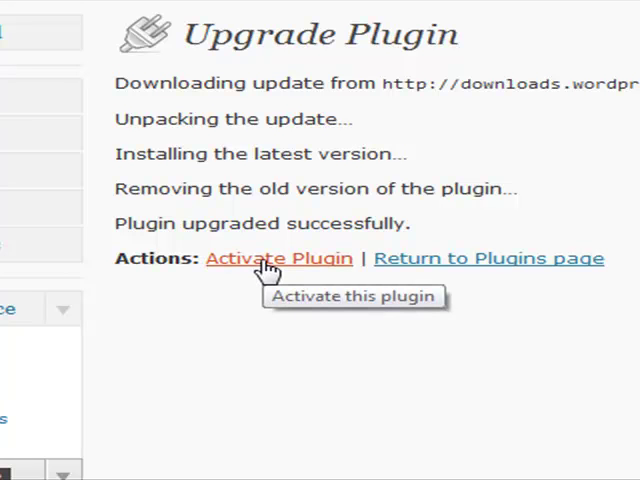
pyautogui.click(280, 258)
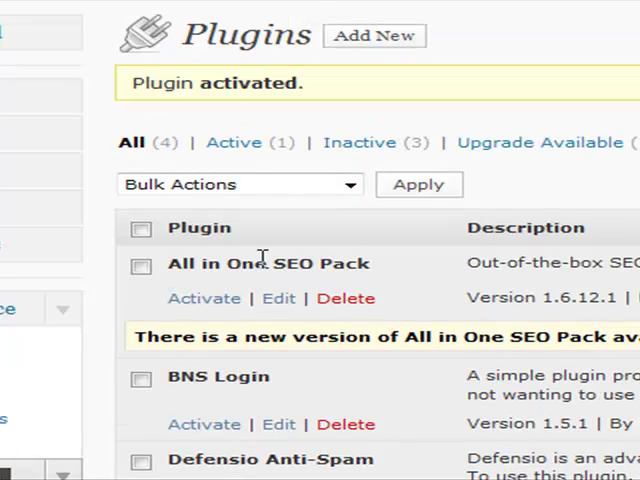
pyautogui.scroll(-3)
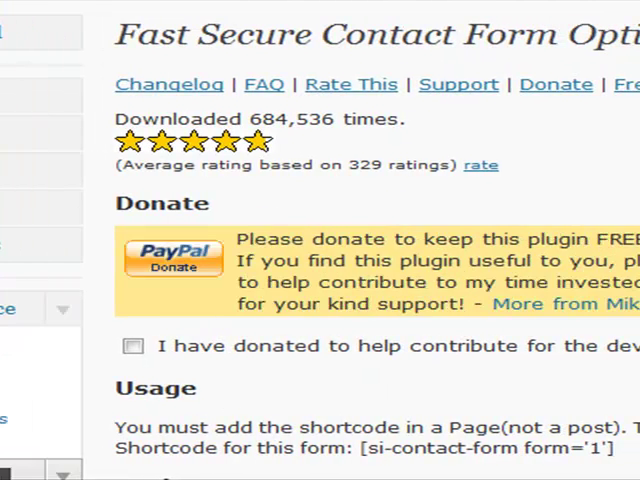
pyautogui.scroll(-3)
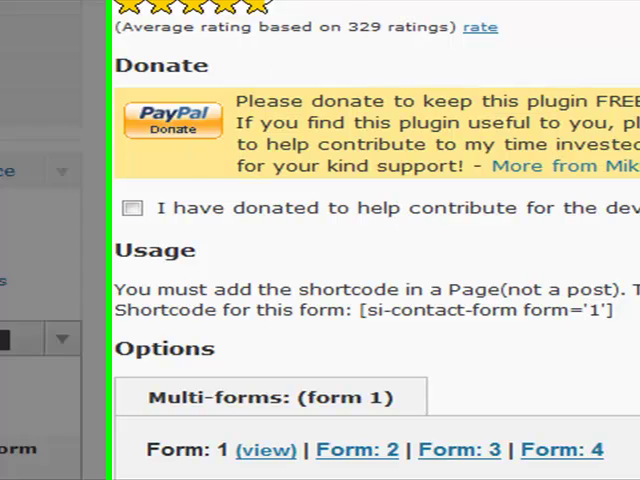
pyautogui.scroll(-3)
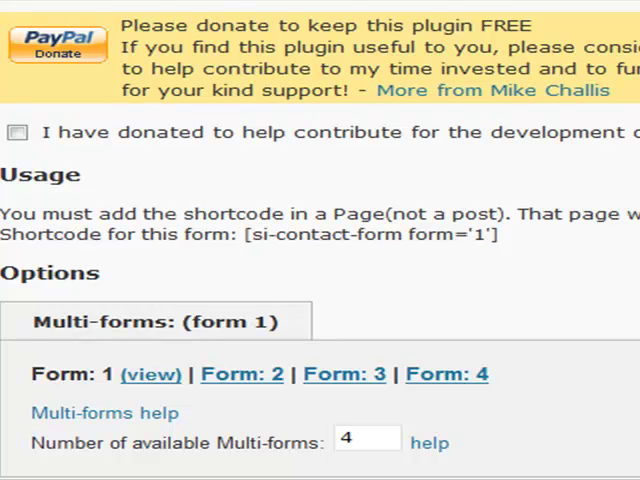
pyautogui.scroll(-3)
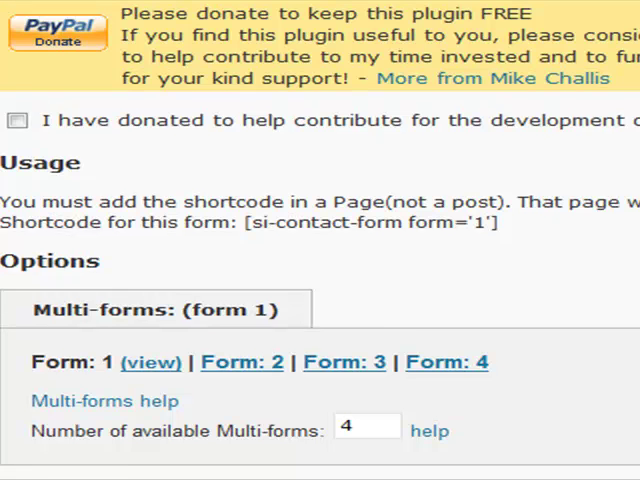
pyautogui.scroll(-3)
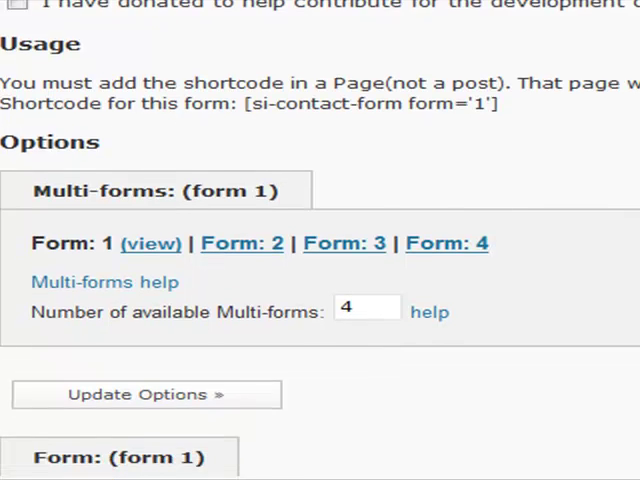
pyautogui.scroll(-3)
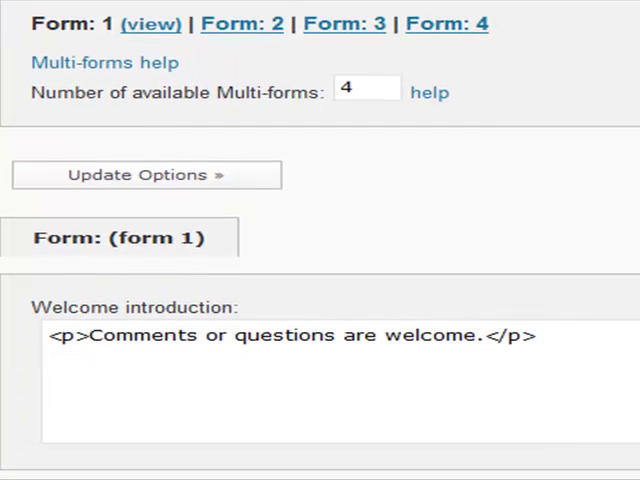
pyautogui.scroll(-3)
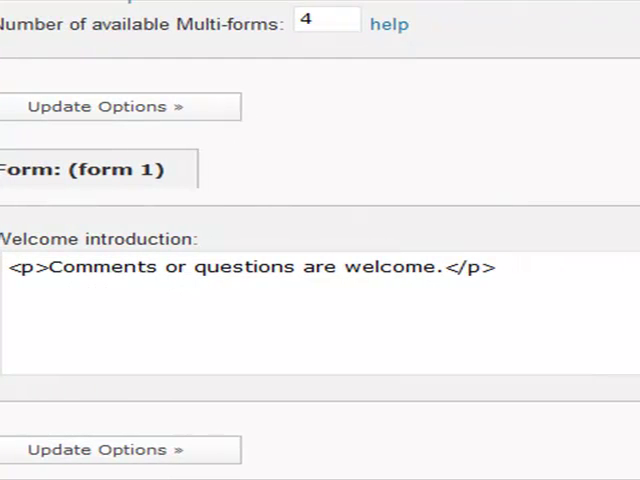
pyautogui.scroll(-3)
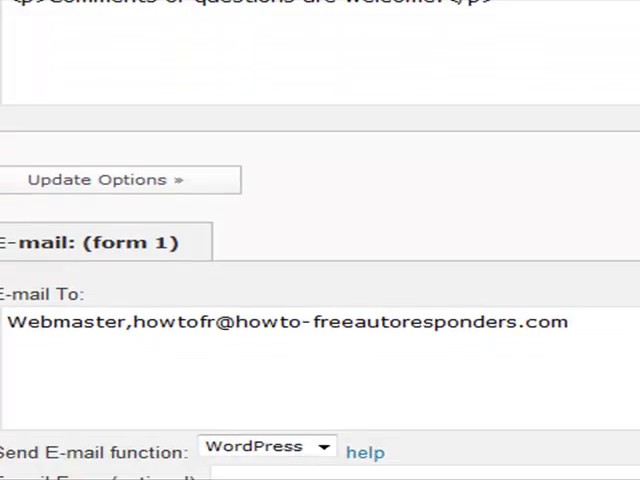
pyautogui.scroll(-3)
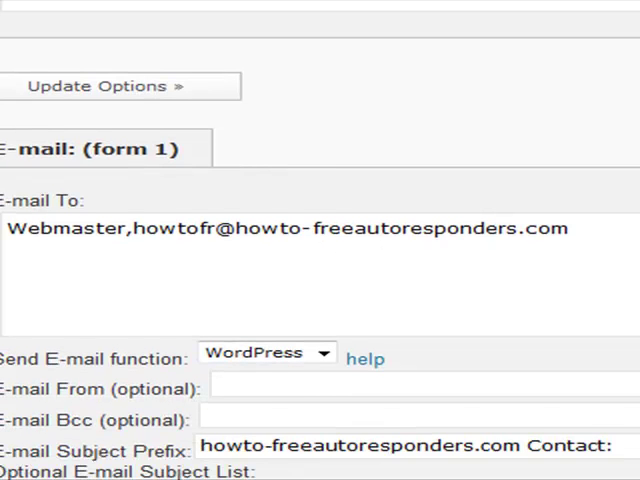
pyautogui.scroll(-3)
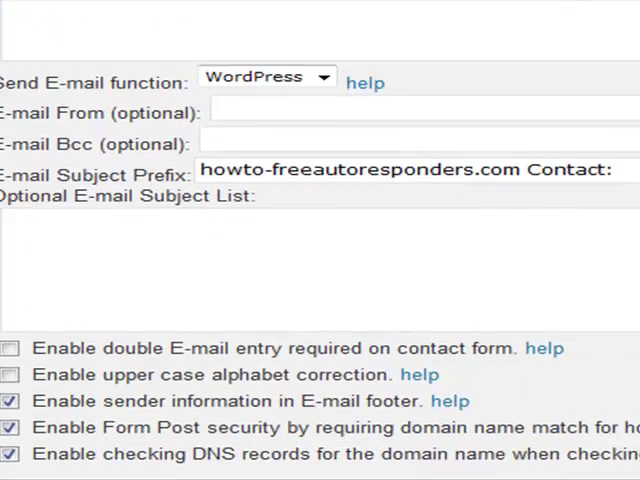
pyautogui.scroll(-3)
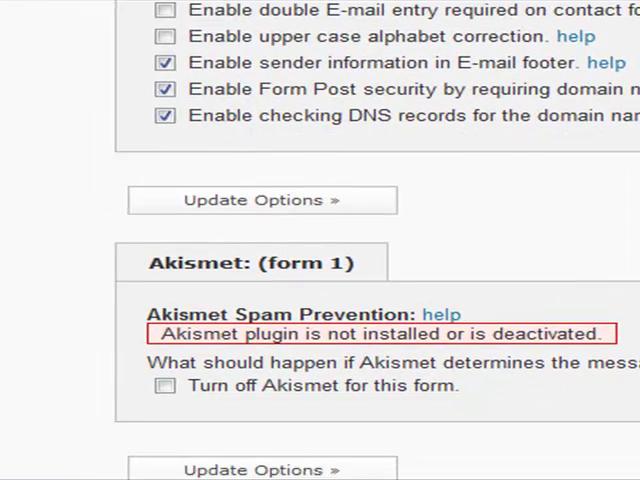
pyautogui.scroll(-3)
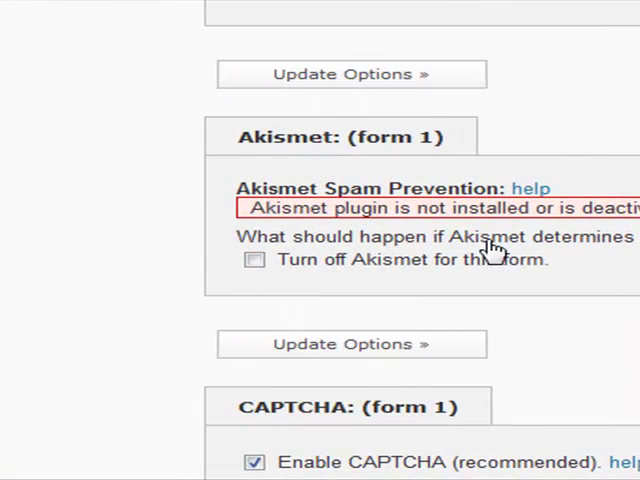
pyautogui.hscroll(-3)
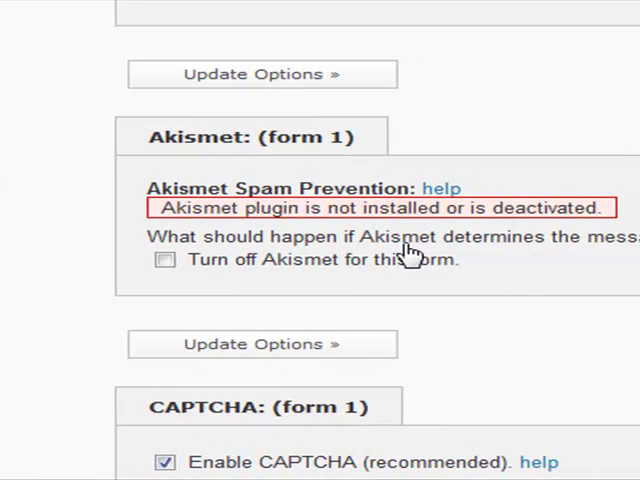
pyautogui.moveTo(408, 256)
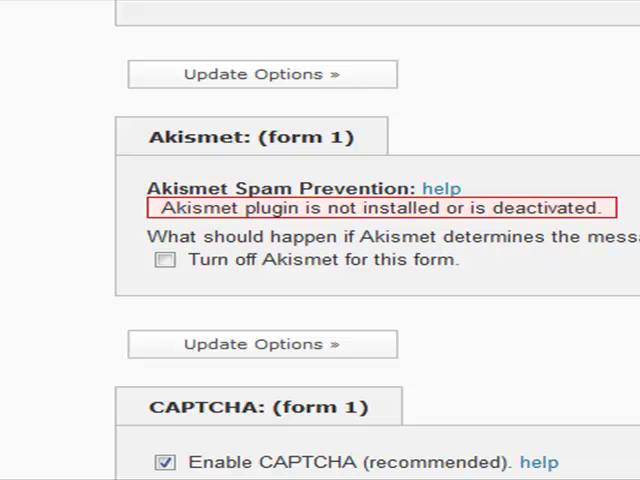
pyautogui.scroll(-3)
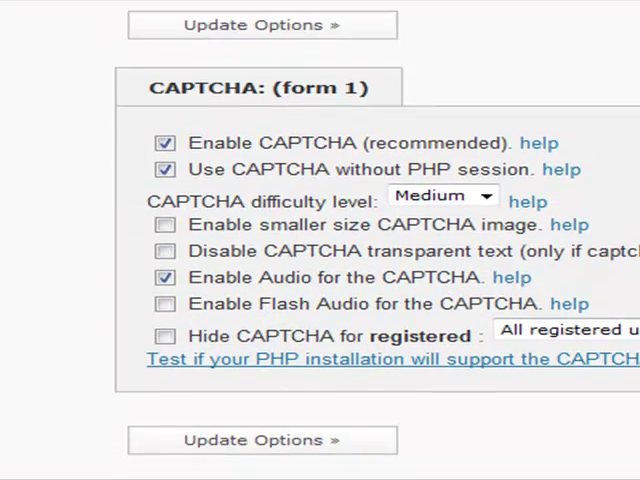
pyautogui.scroll(-3)
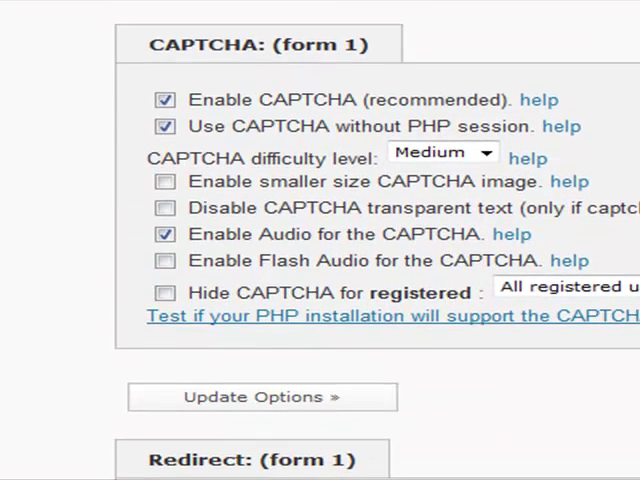
pyautogui.click(166, 264)
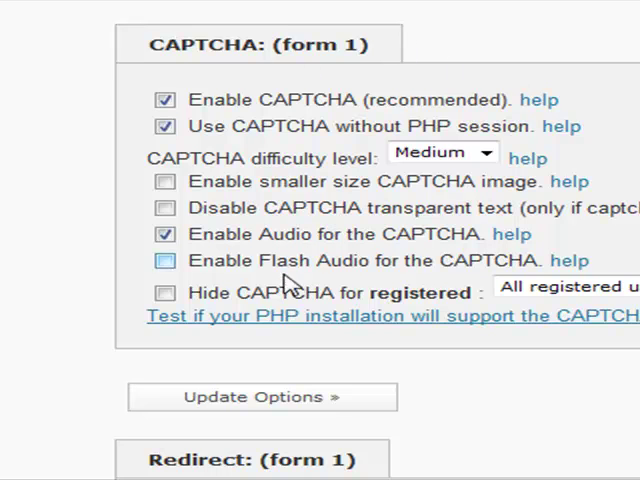
pyautogui.click(166, 260)
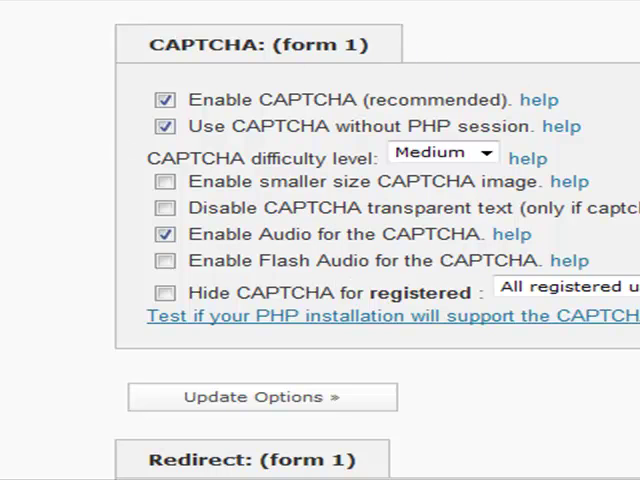
pyautogui.scroll(-3)
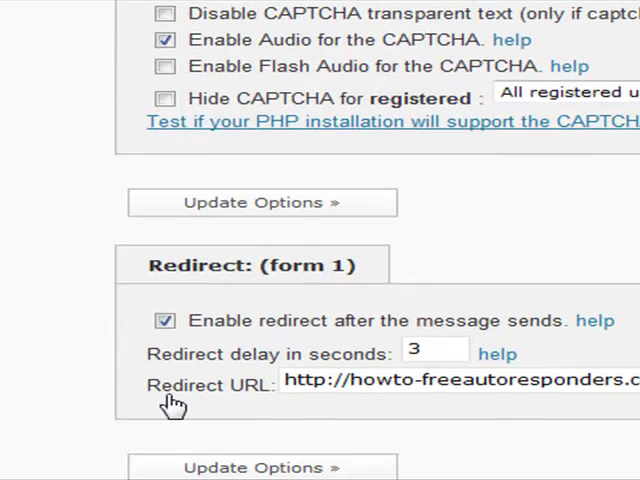
pyautogui.moveTo(364, 390)
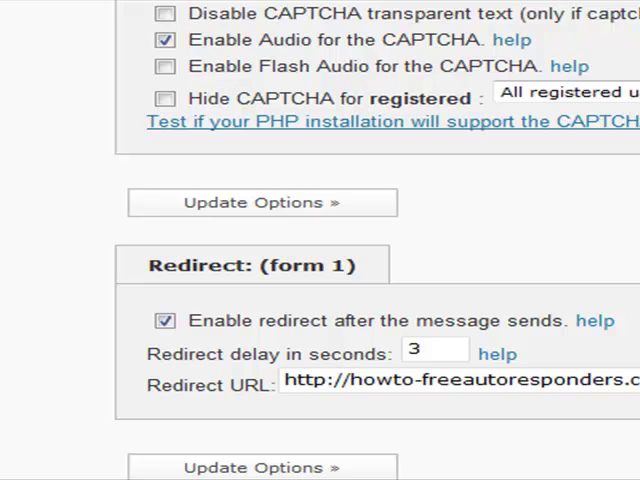
pyautogui.scroll(-3)
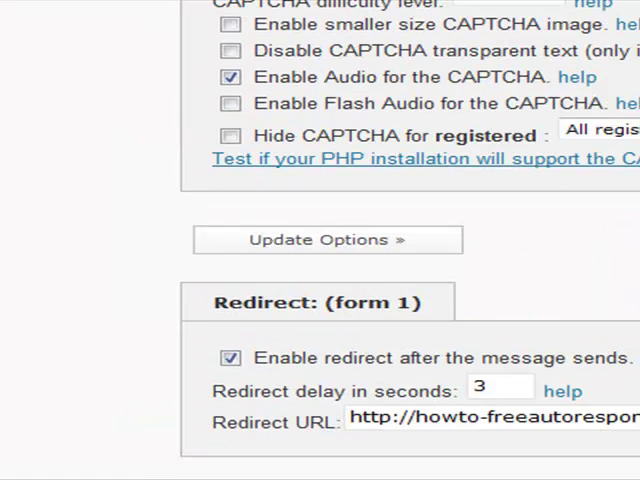
pyautogui.scroll(3)
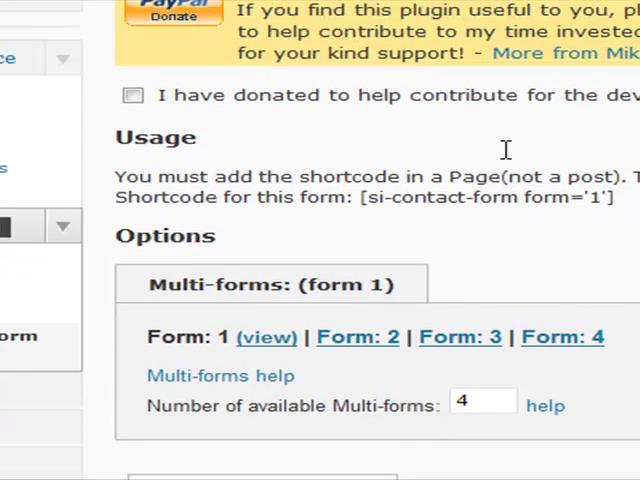
# - Copy the [si-contact-form form='1'] shortcode from the Usage section
pyautogui.moveTo(364, 196); pyautogui.dragTo(608, 196)
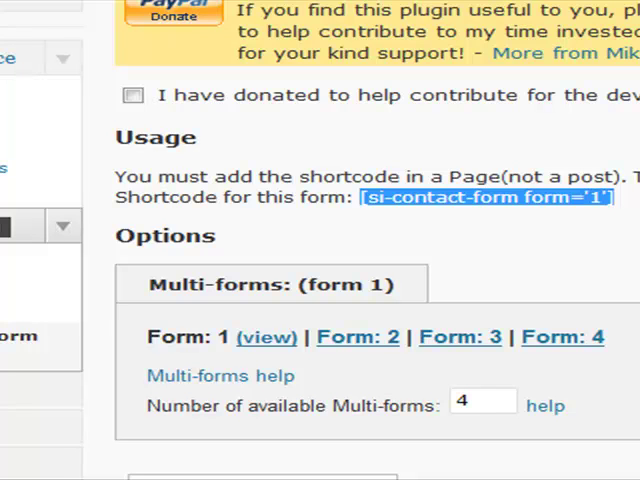
pyautogui.scroll(3)
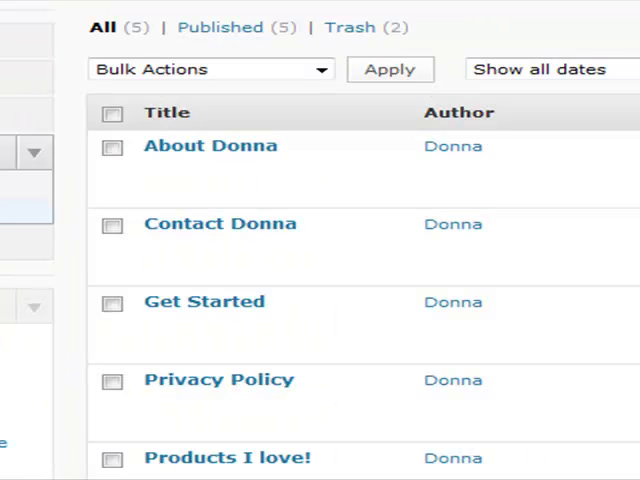
pyautogui.moveTo(216, 224)
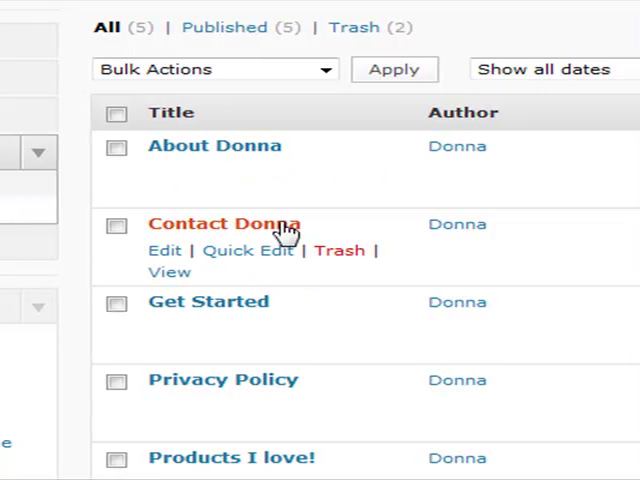
pyautogui.moveTo(258, 276)
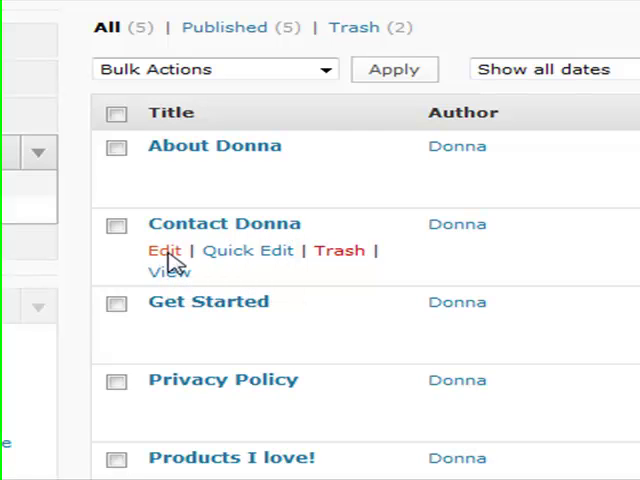
# - Edit the Contact Donna page and paste the shortcode below its last paragraph
pyautogui.click(164, 250)
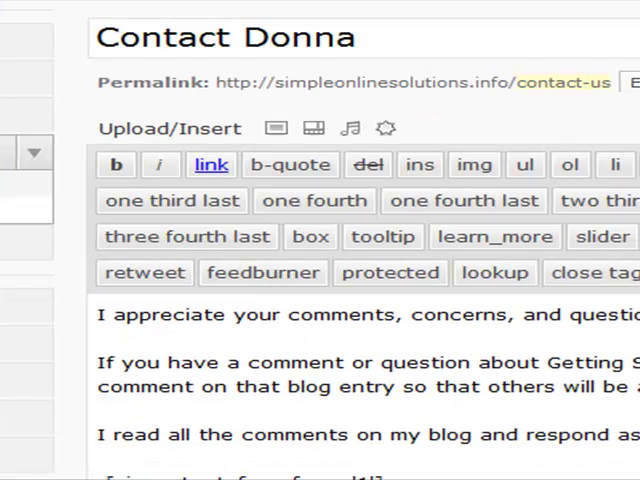
pyautogui.scroll(-3)
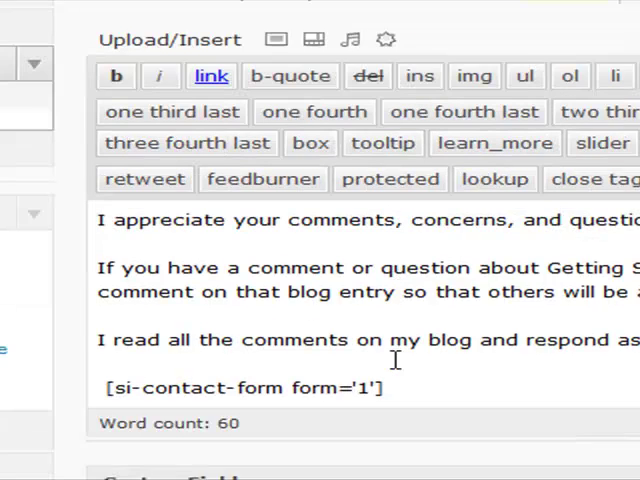
pyautogui.scroll(-3)
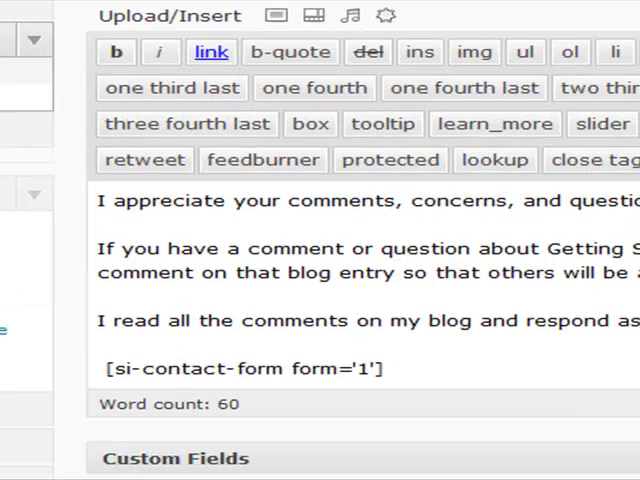
pyautogui.scroll(-3)
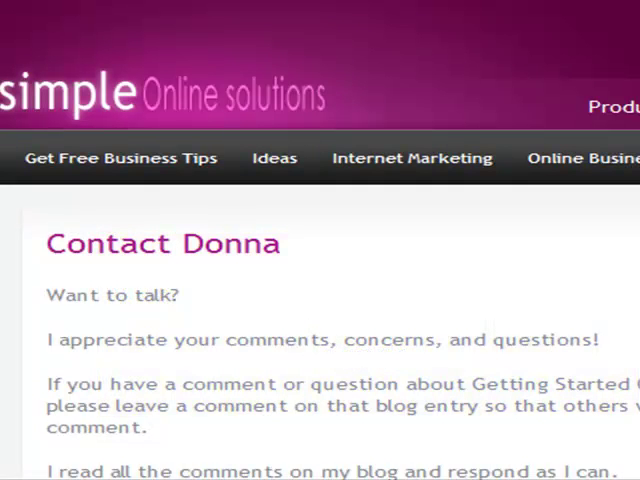
pyautogui.moveTo(362, 298)
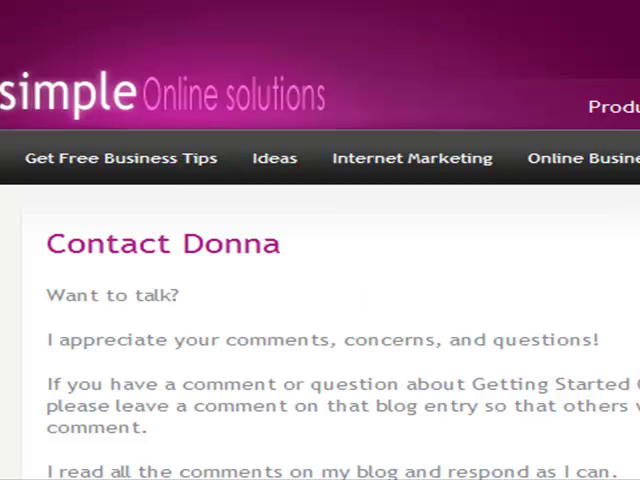
# - Scroll the live Contact Donna page down to the form fields, message box and CAPTCHA code
pyautogui.scroll(-3)
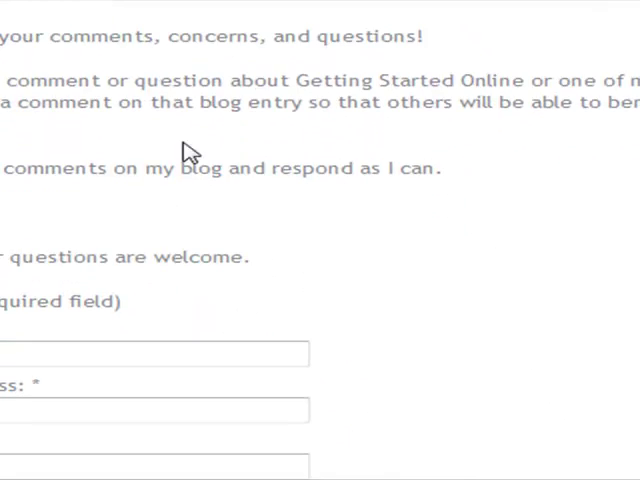
pyautogui.scroll(-3)
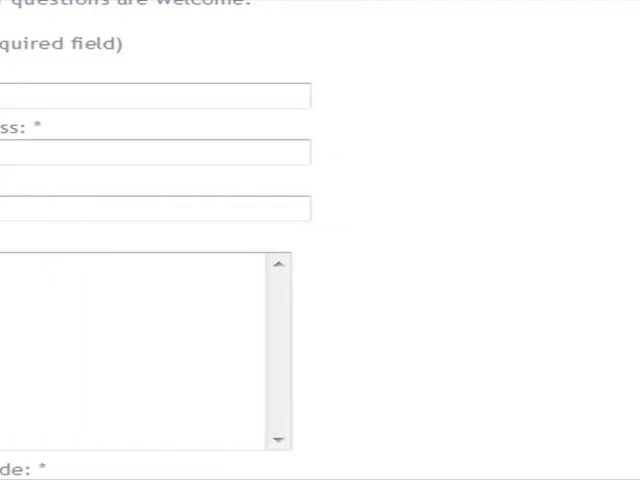
pyautogui.scroll(-3)
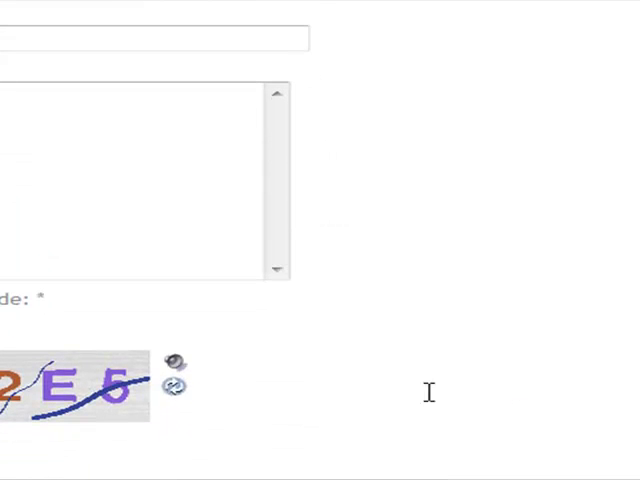